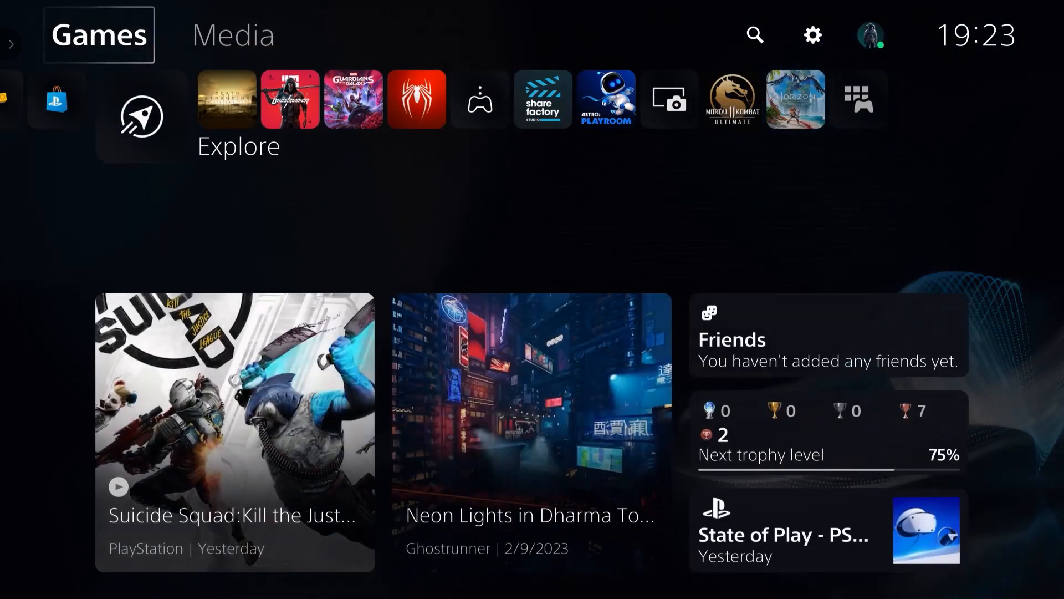
- Bring up the Control Center over the Games home screen with the PS button
{"action": "left_click", "coordinate": [141, 115]}
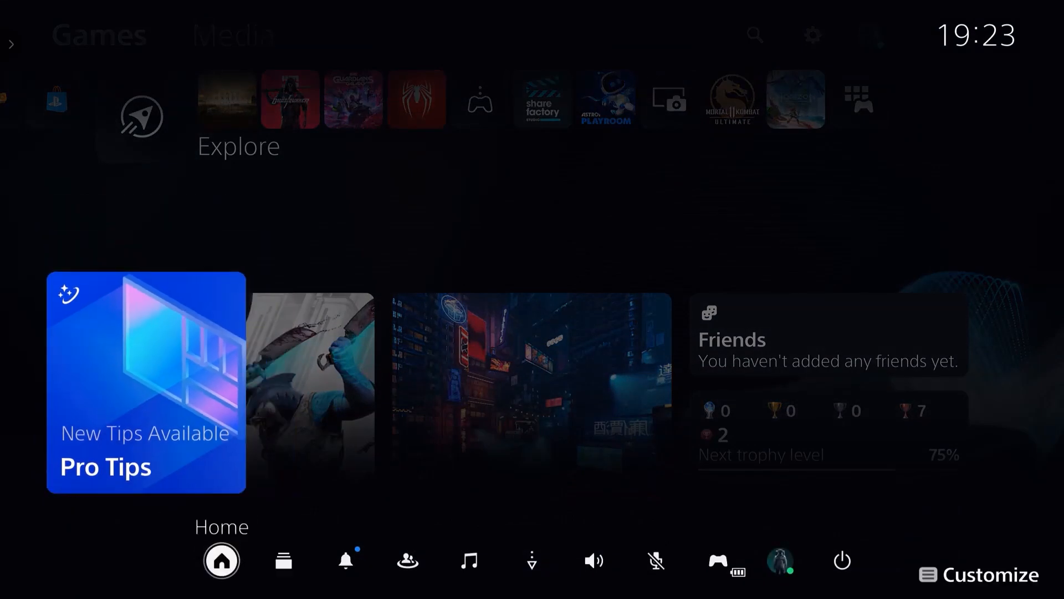
- Open Game Base messages and the conversation sharing the Google.com link
{"action": "left_click", "coordinate": [407, 560]}
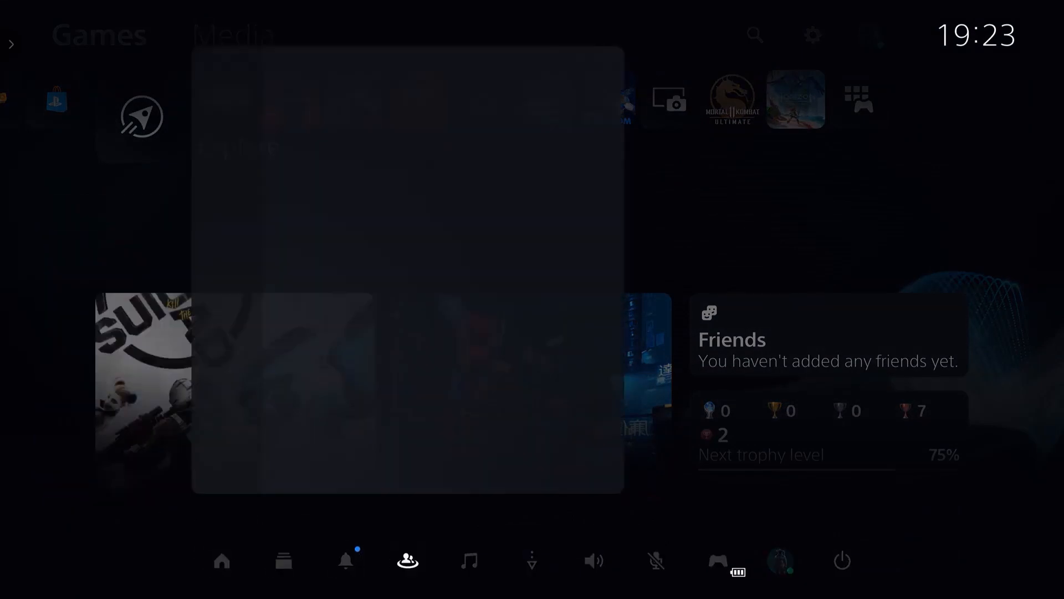
{"action": "left_click", "coordinate": [408, 560]}
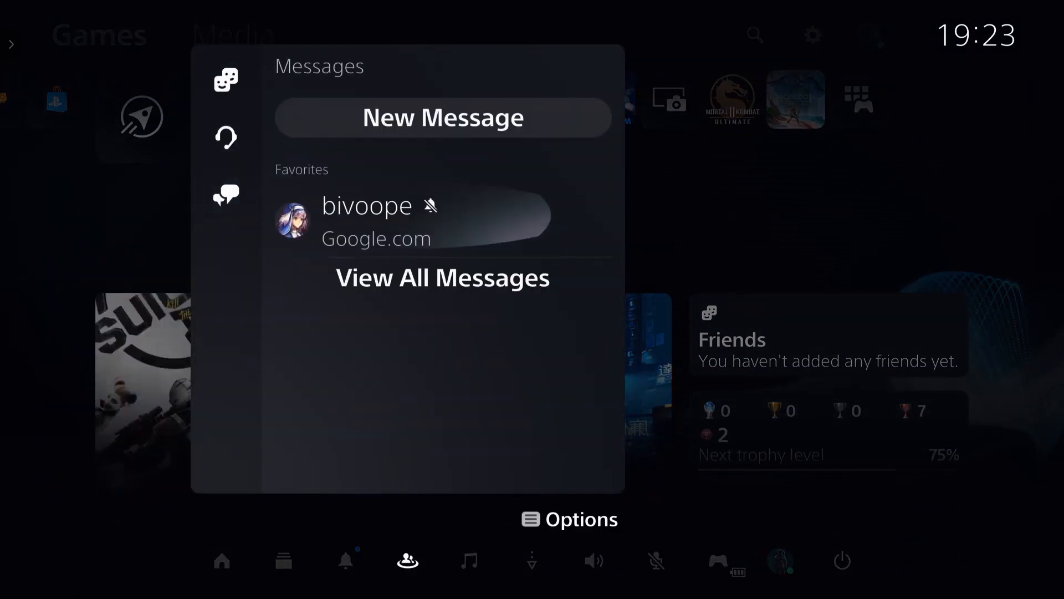
{"action": "left_click", "coordinate": [441, 221]}
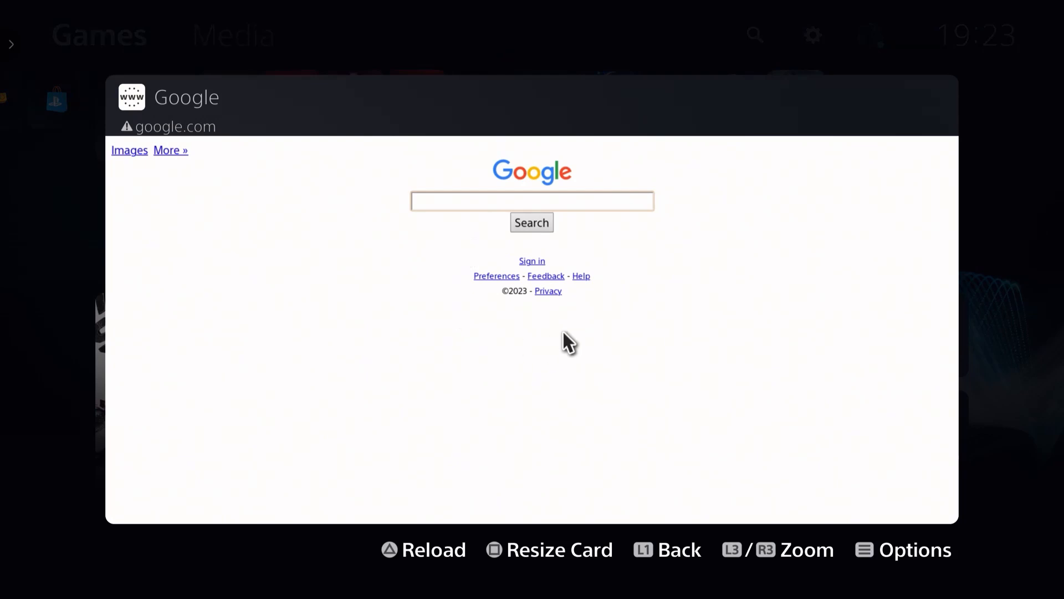
{"action": "mouse_move", "coordinate": [520, 207]}
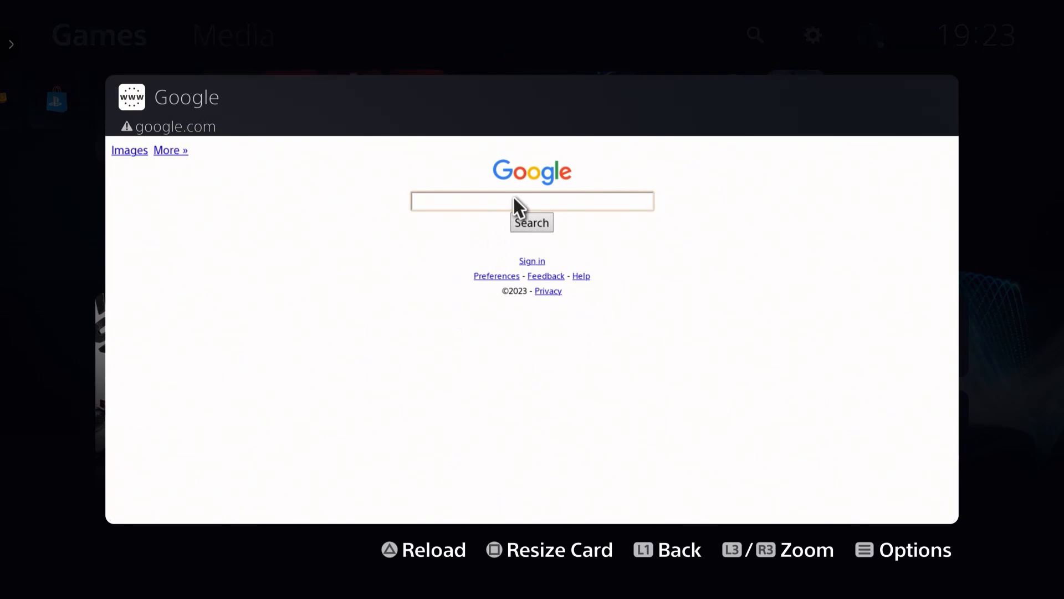
- Type "Gggg" into the Google search box using the on-screen keyboard
{"action": "left_click", "coordinate": [531, 201]}
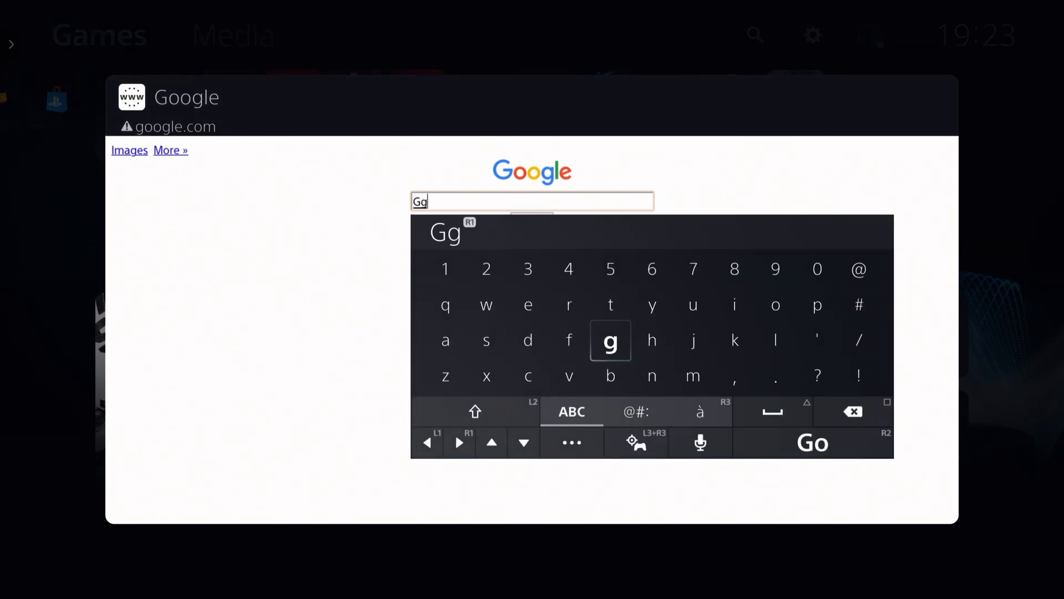
{"action": "left_click", "coordinate": [609, 340]}
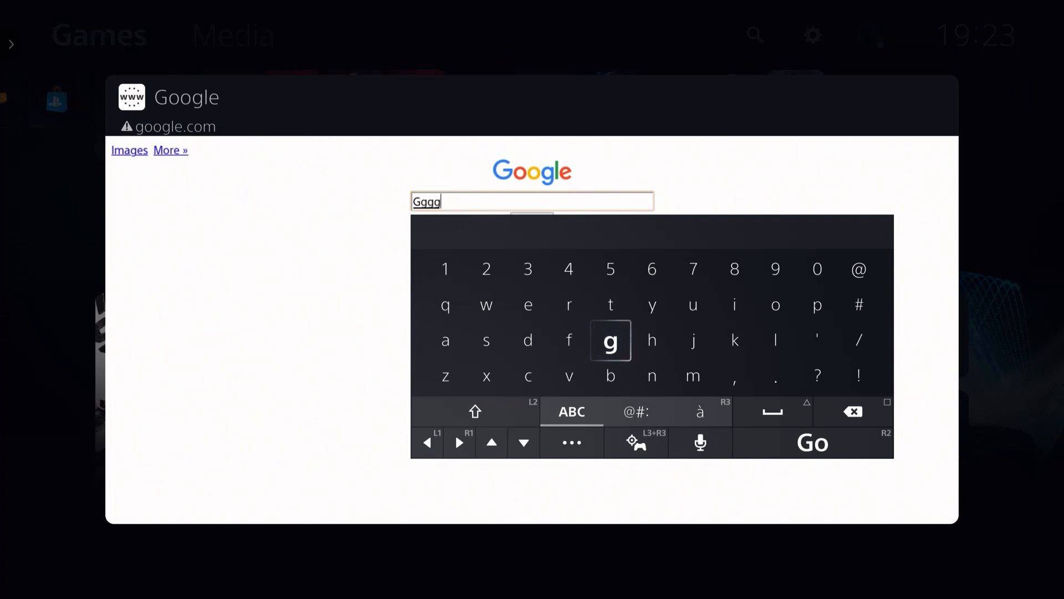